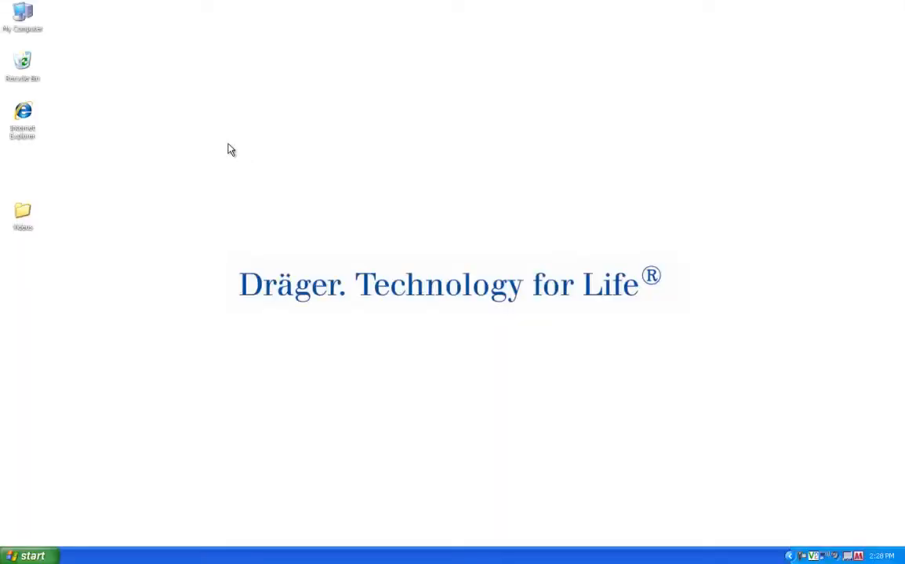
mouse_move(224, 142)
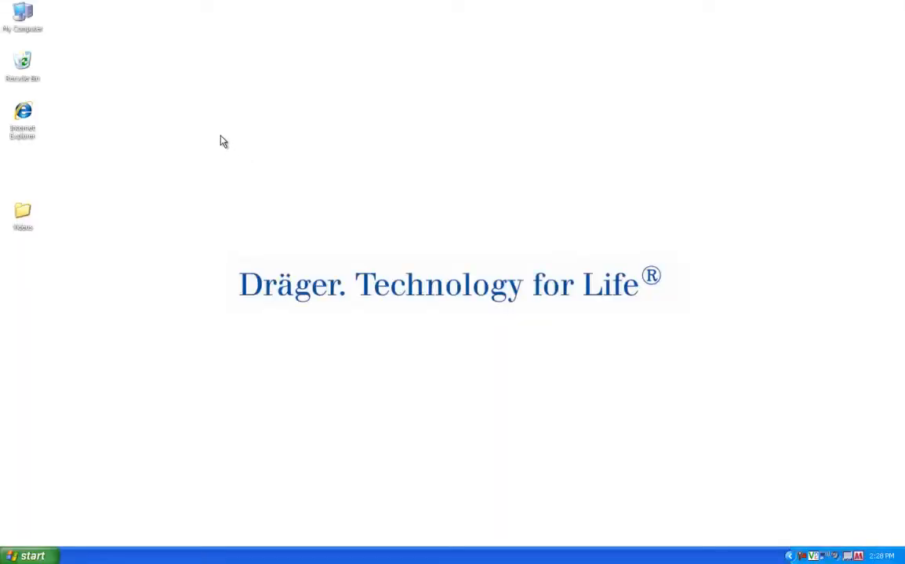
mouse_move(77, 49)
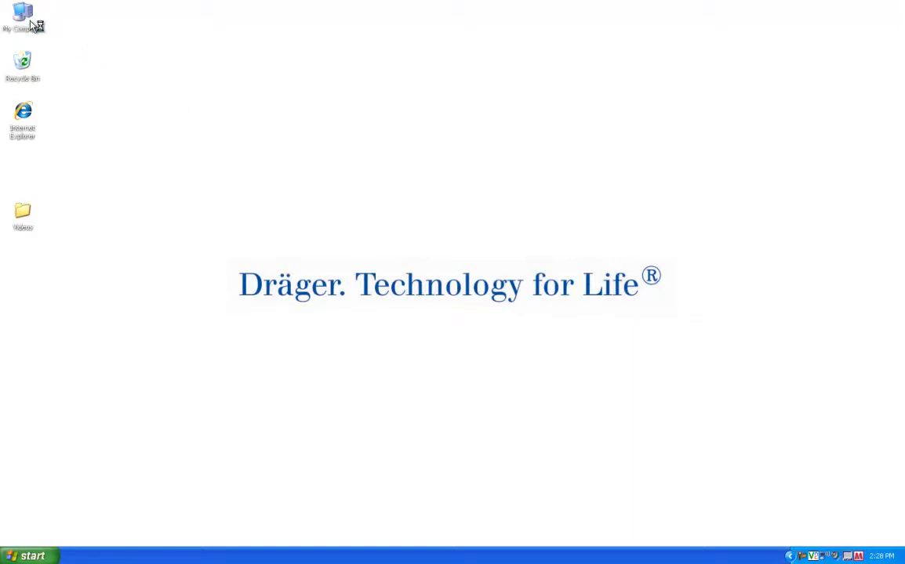
Step: Open the 8323051-07 (D:) CD drive from My Computer so the Dräger UCF start page appears
double_click(22, 16)
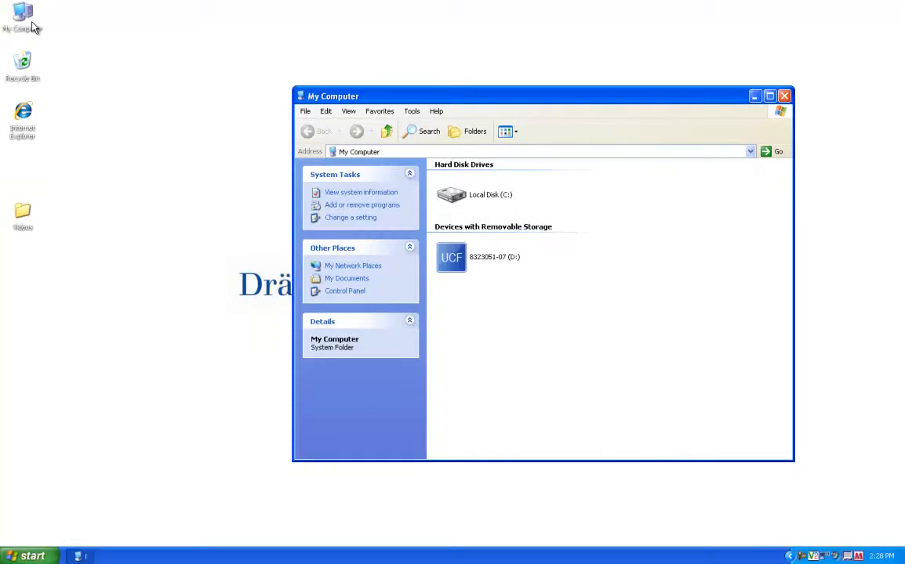
mouse_move(262, 164)
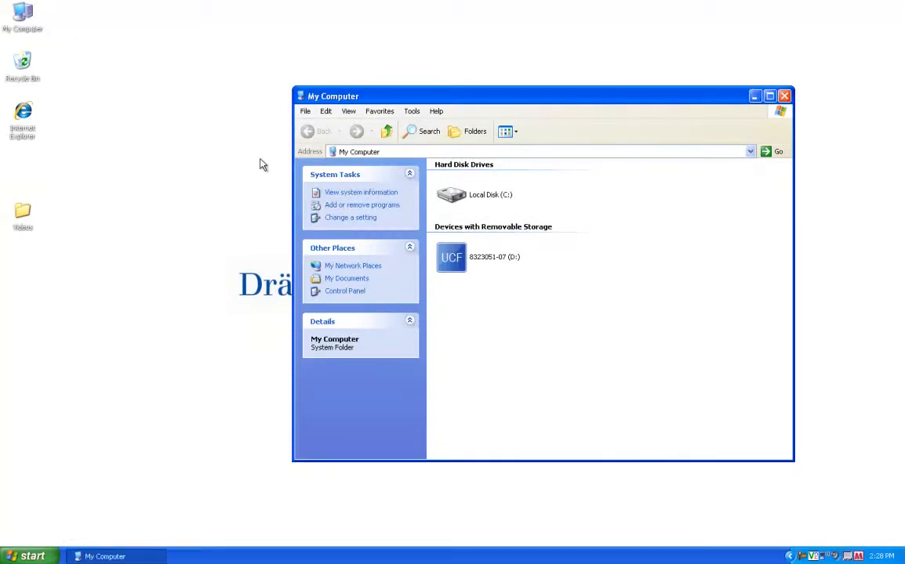
mouse_move(401, 228)
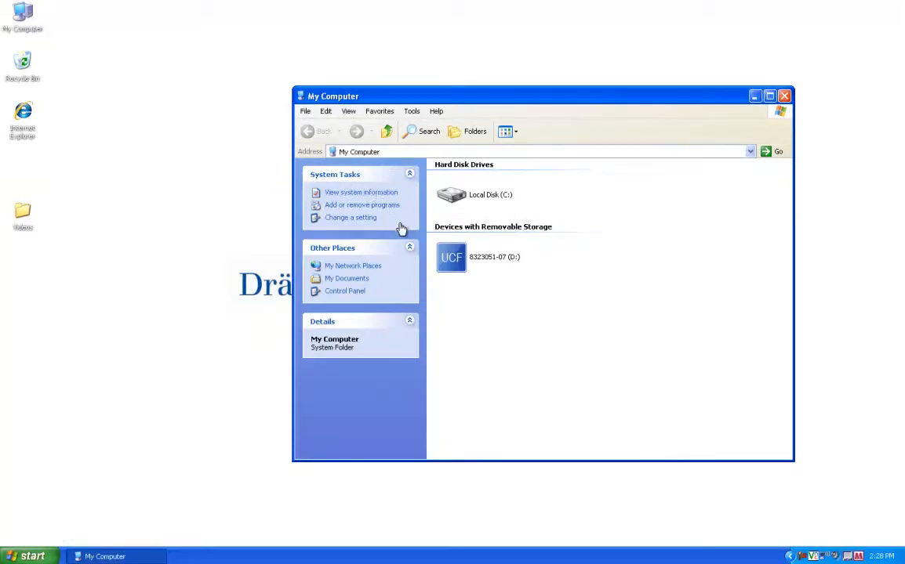
click(451, 257)
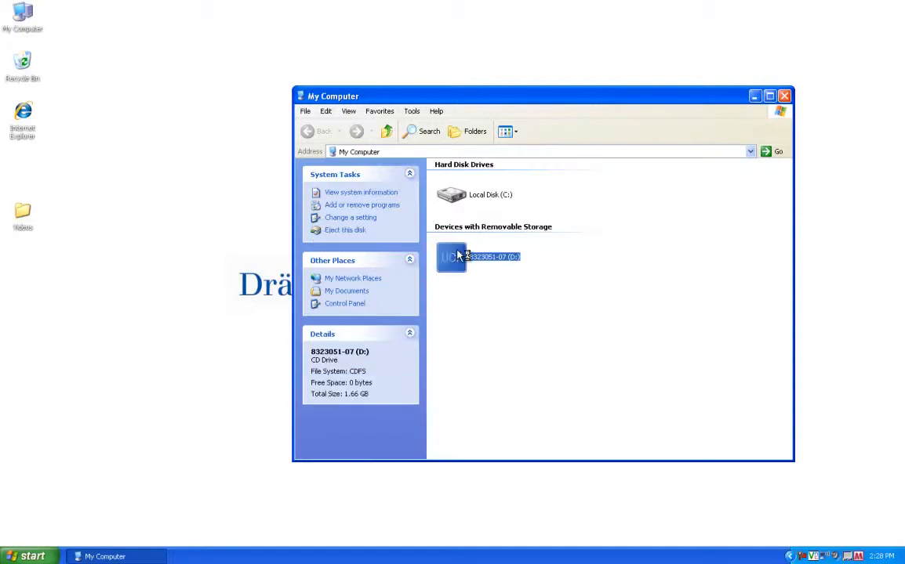
double_click(451, 257)
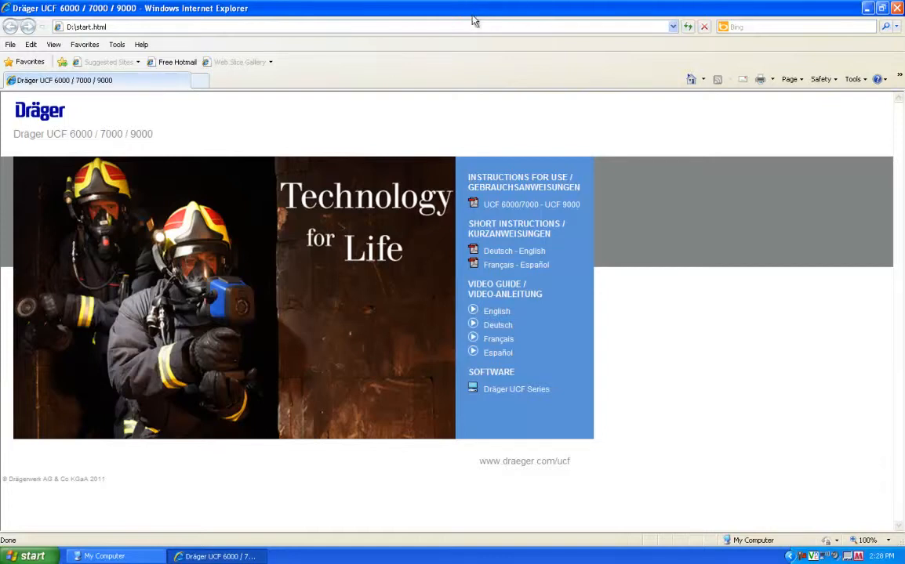
mouse_move(472, 197)
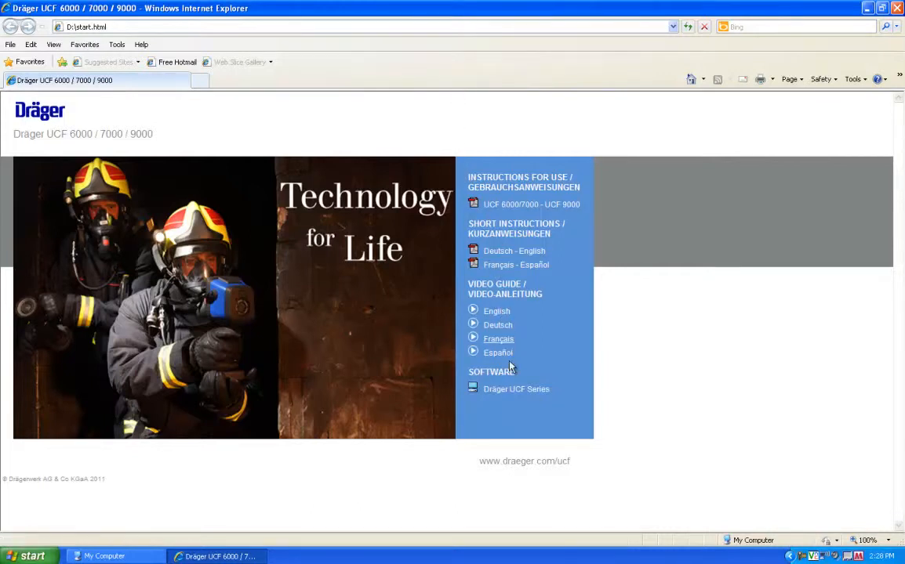
mouse_move(516, 390)
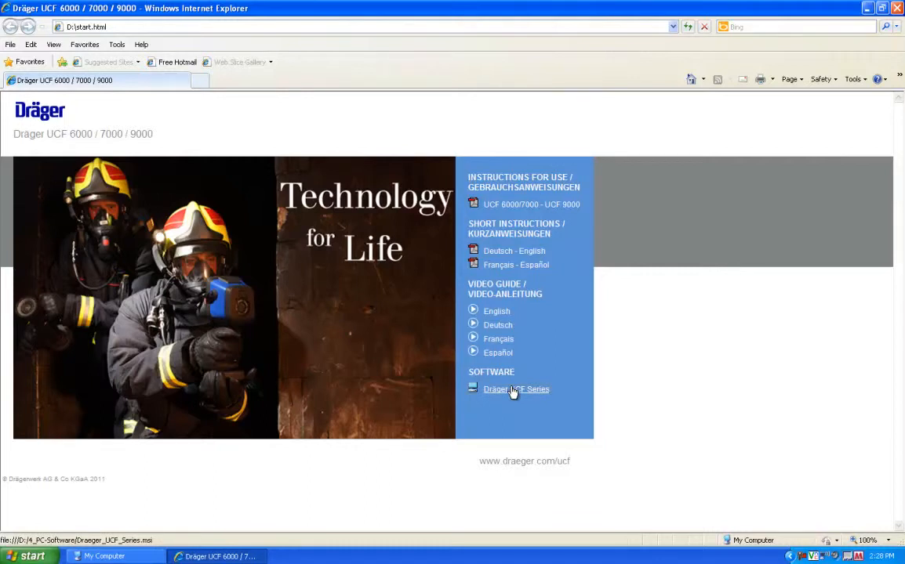
Step: Run the Dräger UCF Series software installer, confirming both security prompts
click(516, 389)
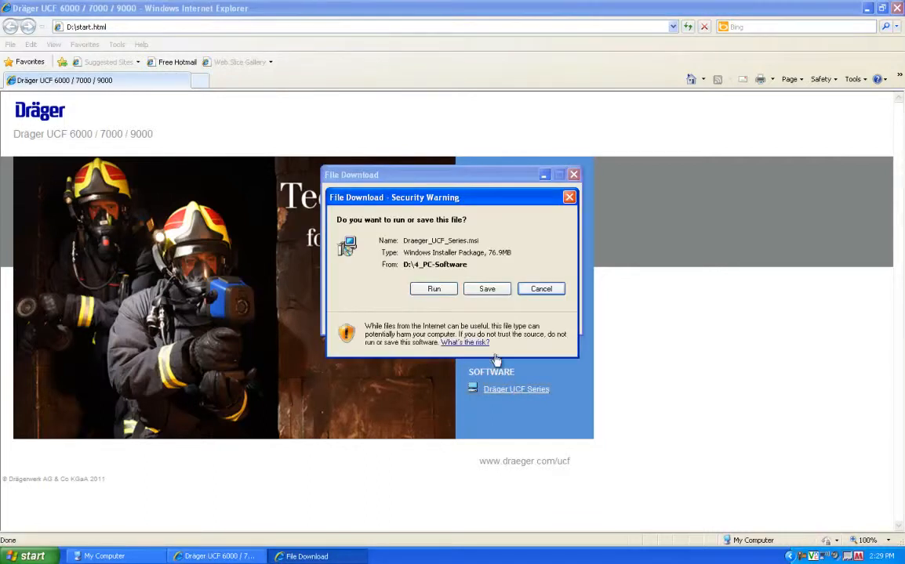
mouse_move(445, 302)
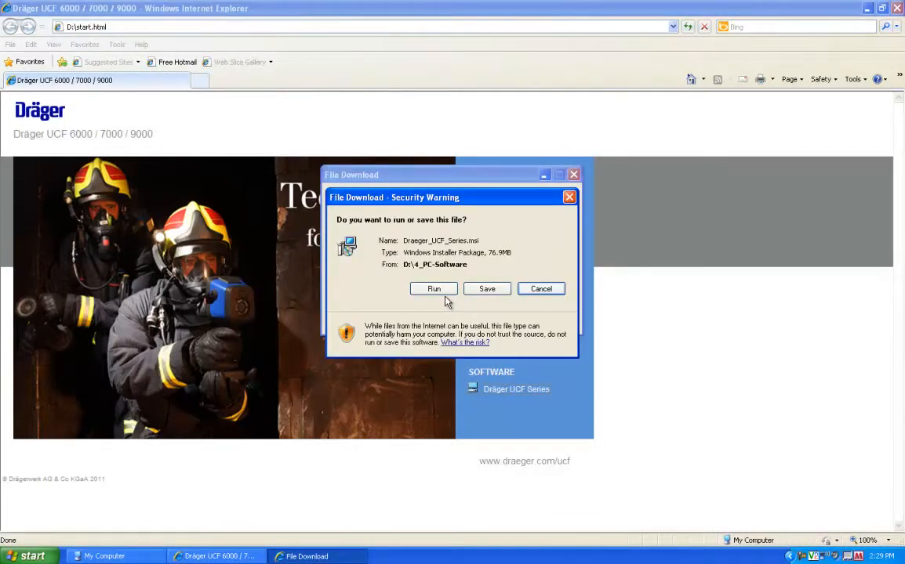
click(433, 289)
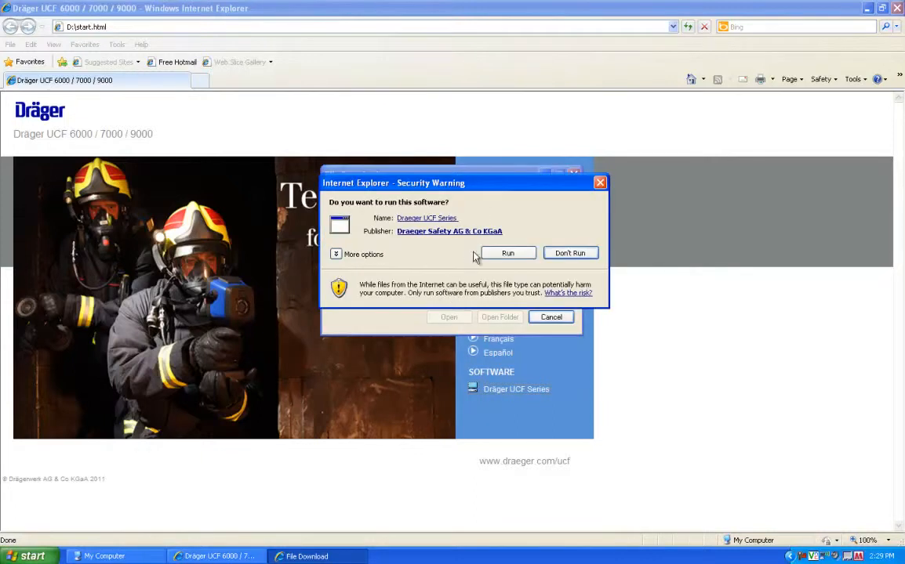
click(507, 252)
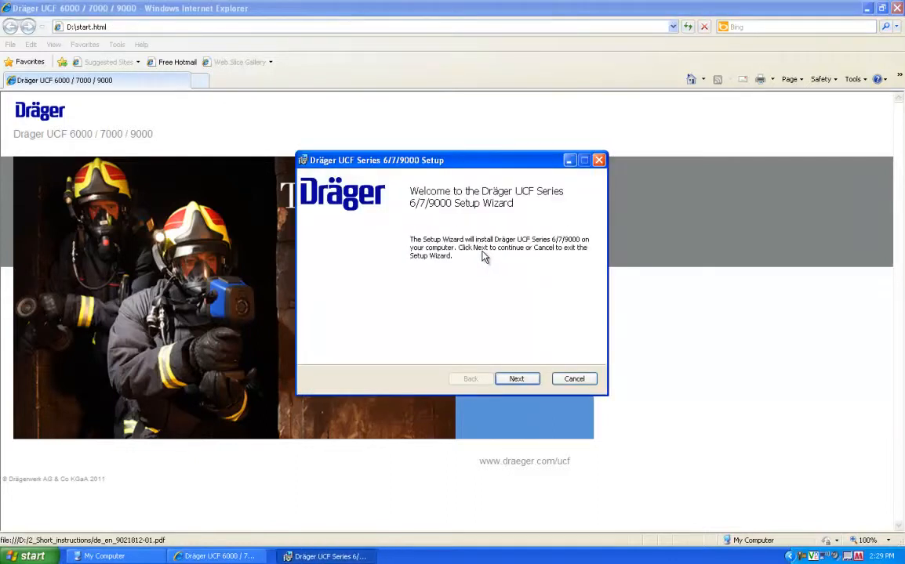
Step: Accept the licence, keep the default folder, install Dräger UCF Series and finish the wizard
click(516, 378)
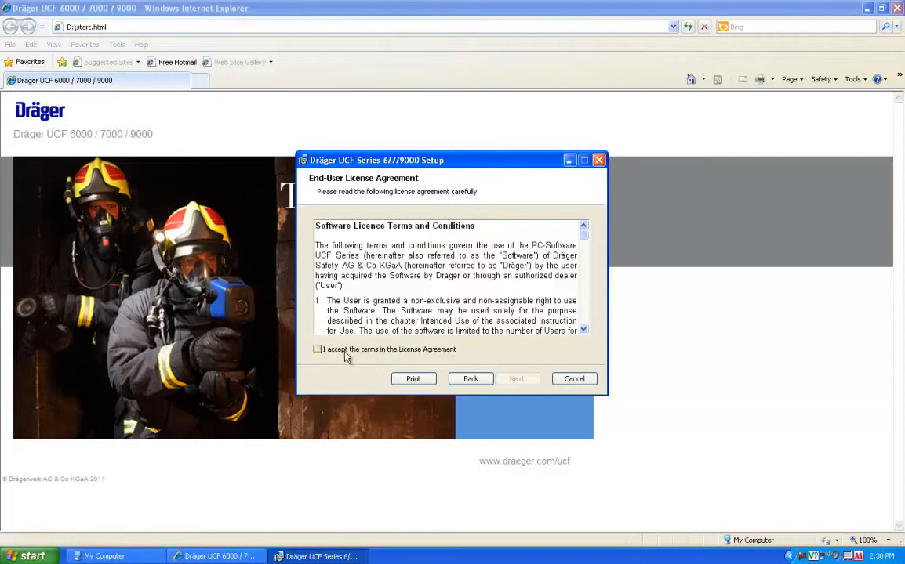
click(317, 349)
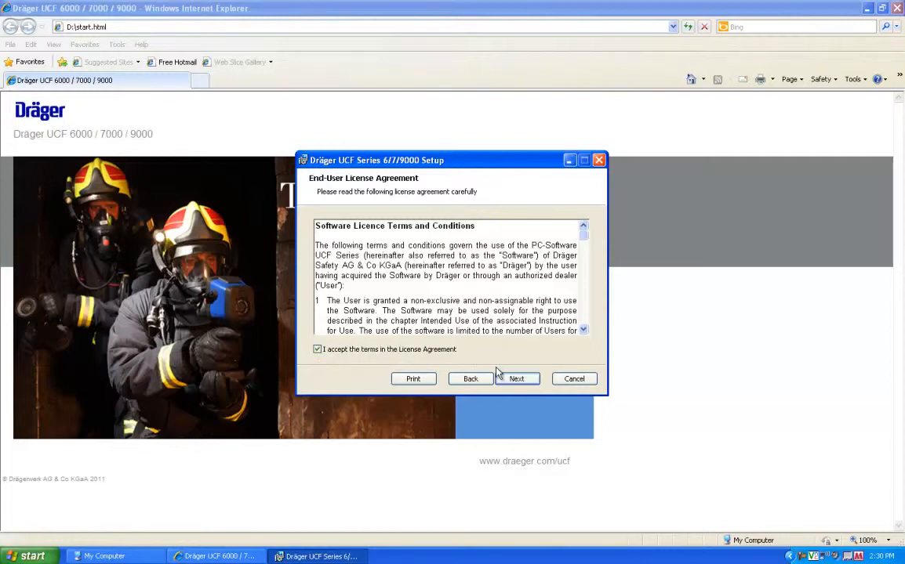
click(517, 379)
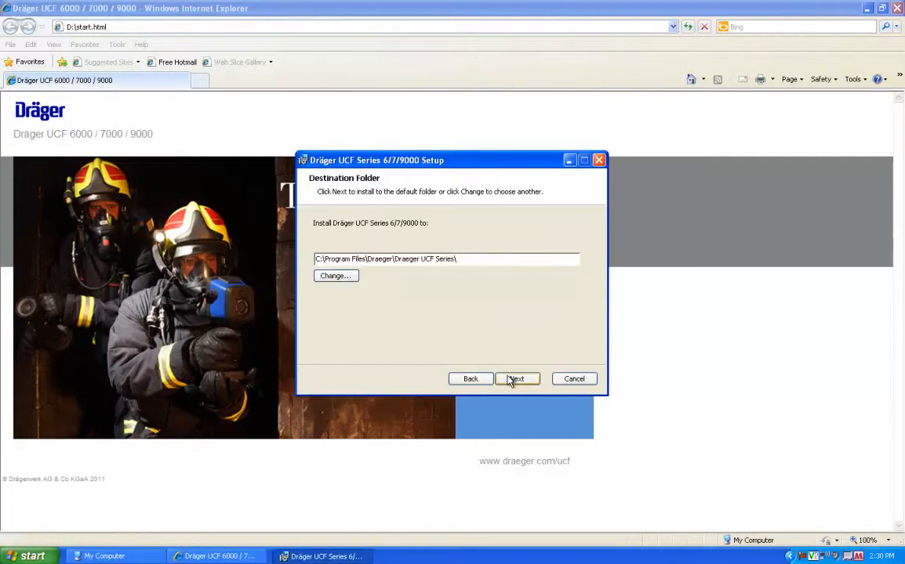
click(516, 378)
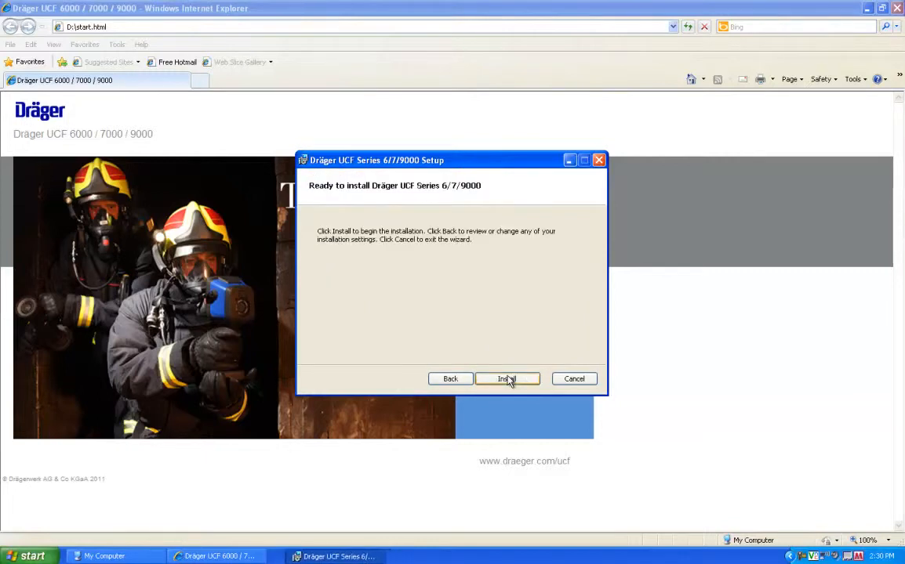
click(506, 378)
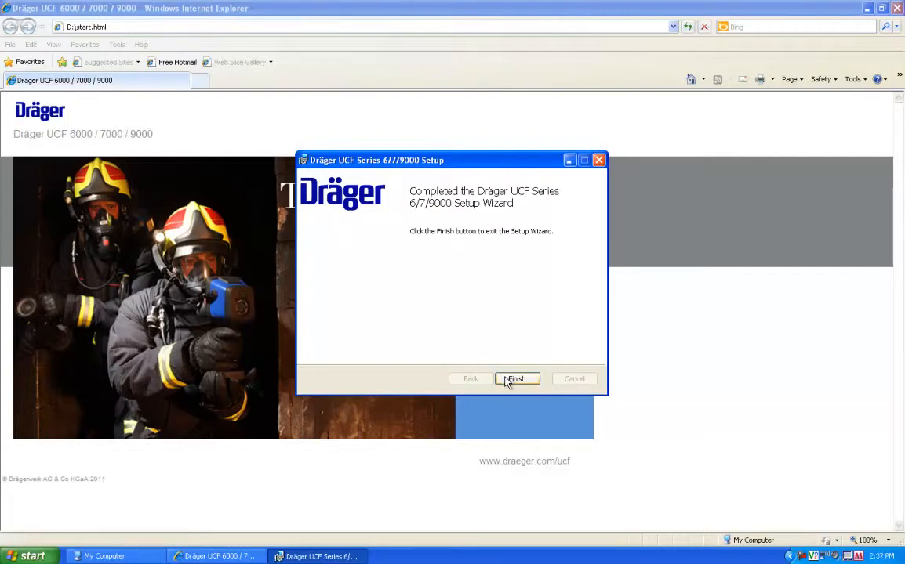
click(516, 379)
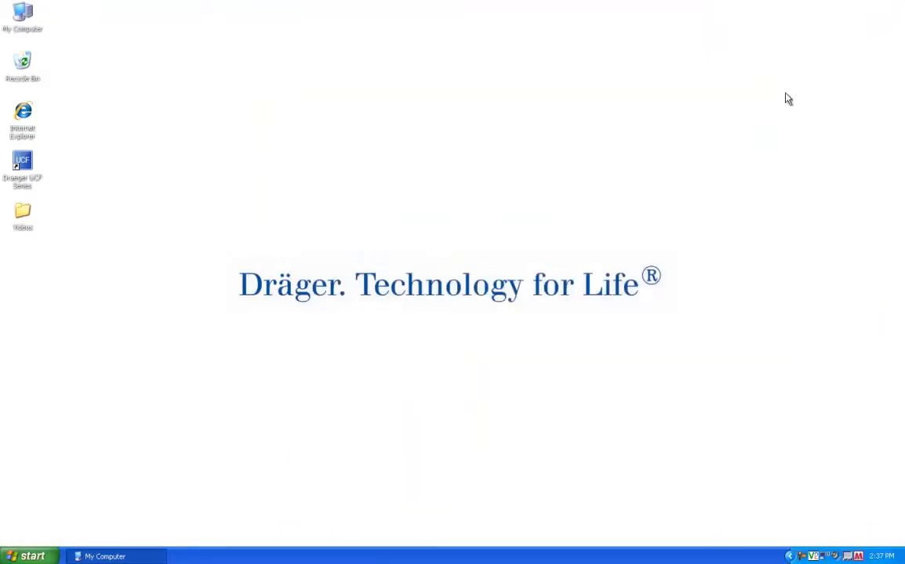
Step: Close My Computer and double-click the new Draeger UCF Series desktop shortcut
click(116, 556)
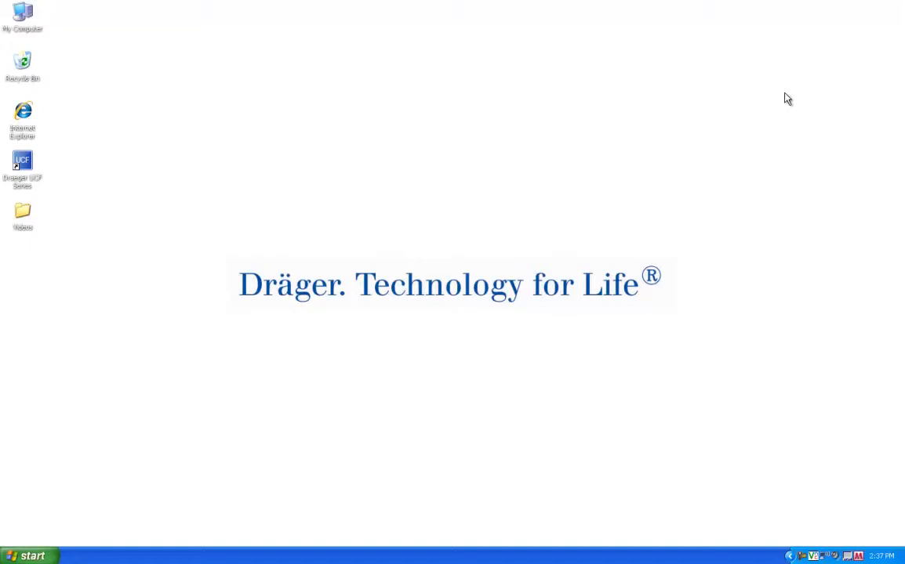
double_click(22, 168)
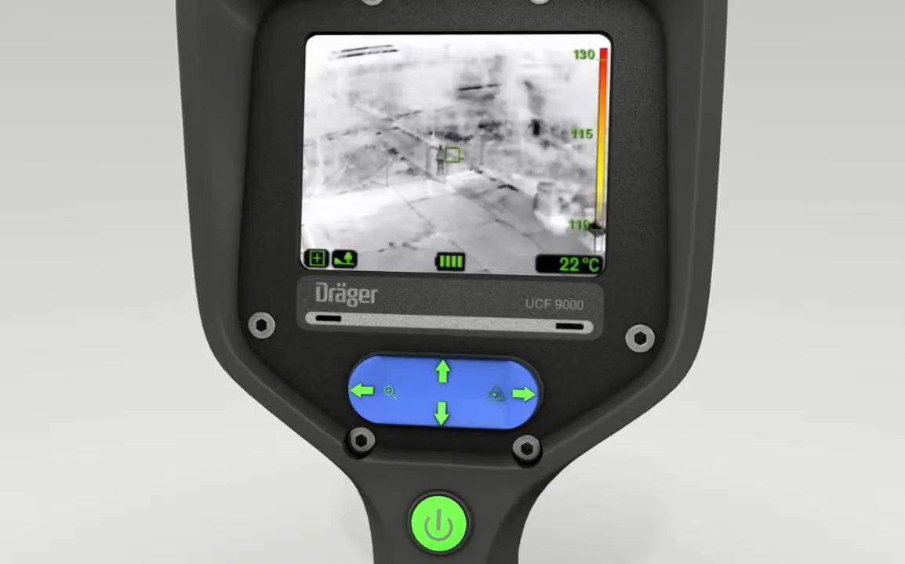